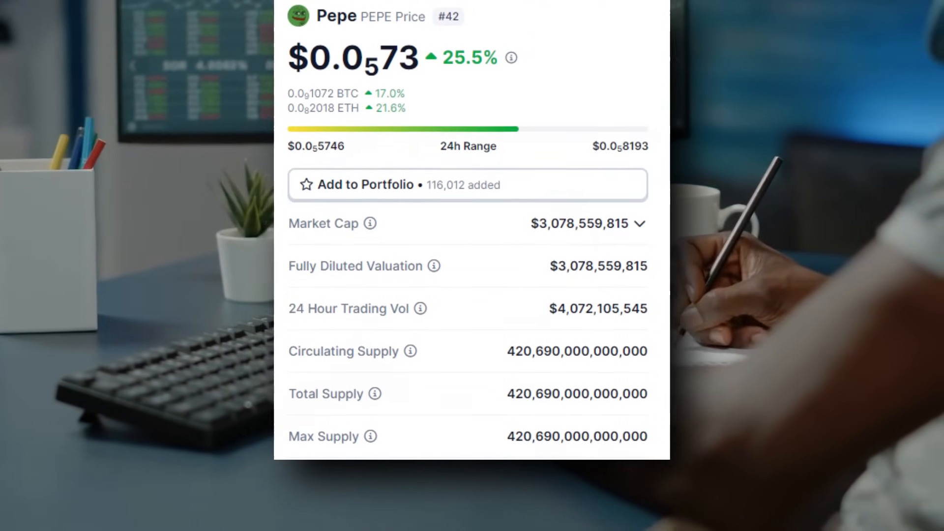
scroll("down", 3)
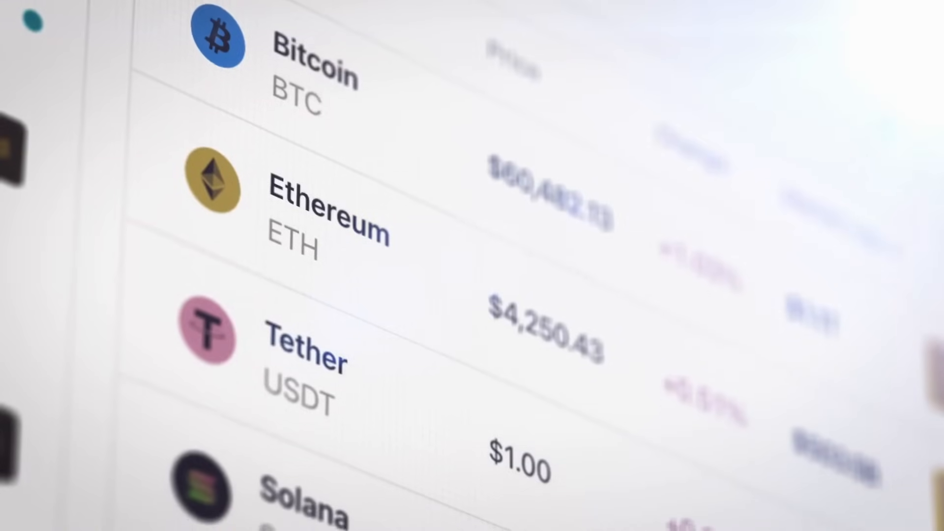
scroll("down", 3)
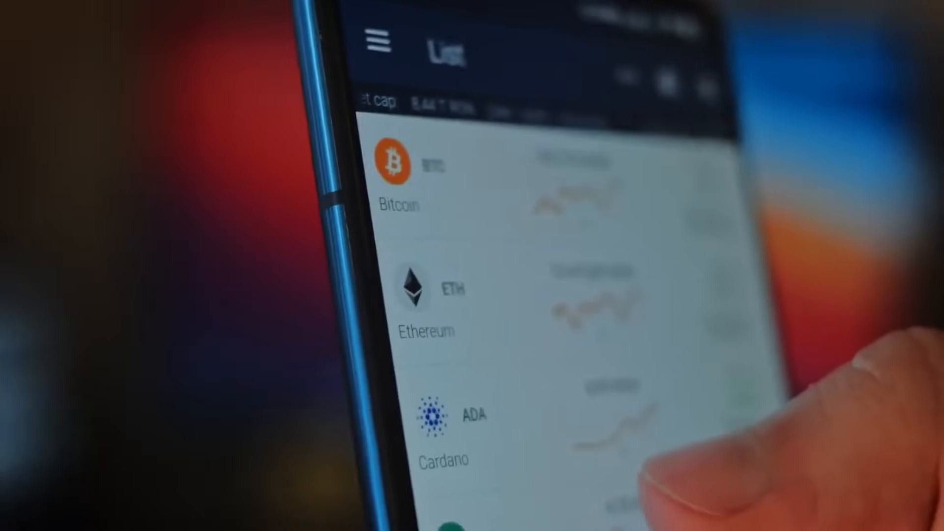
scroll("down", 3)
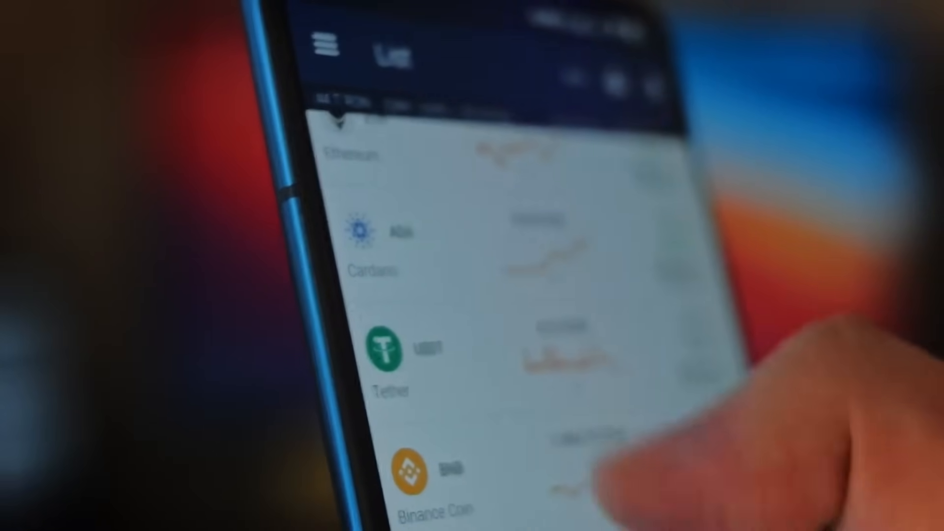